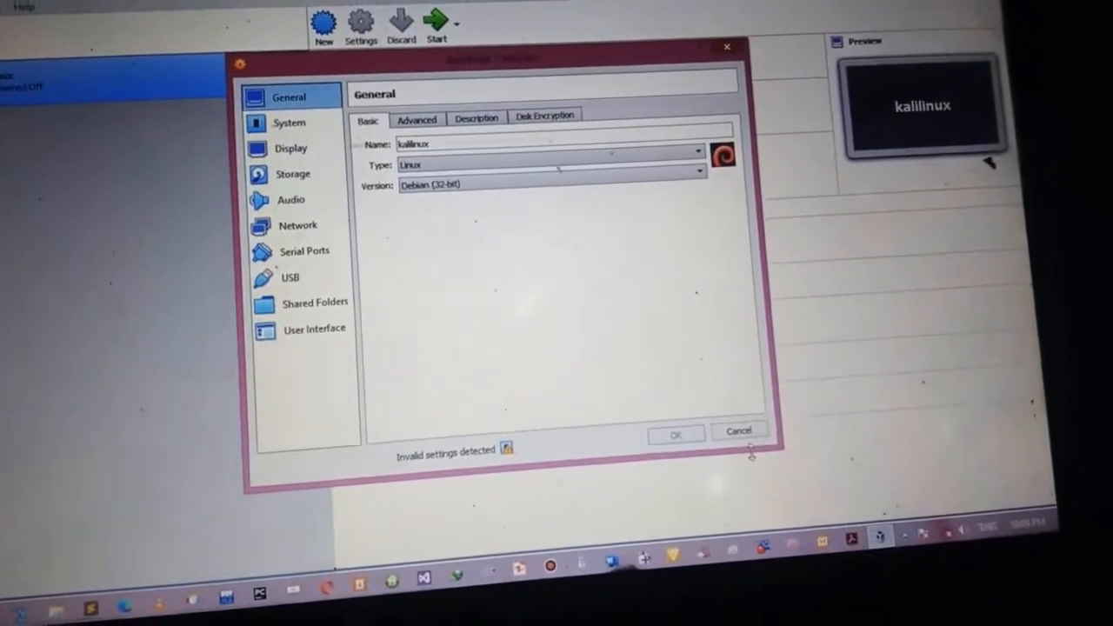
- Cancel out of the kalilinux Settings dialog that reports invalid settings
click(737, 431)
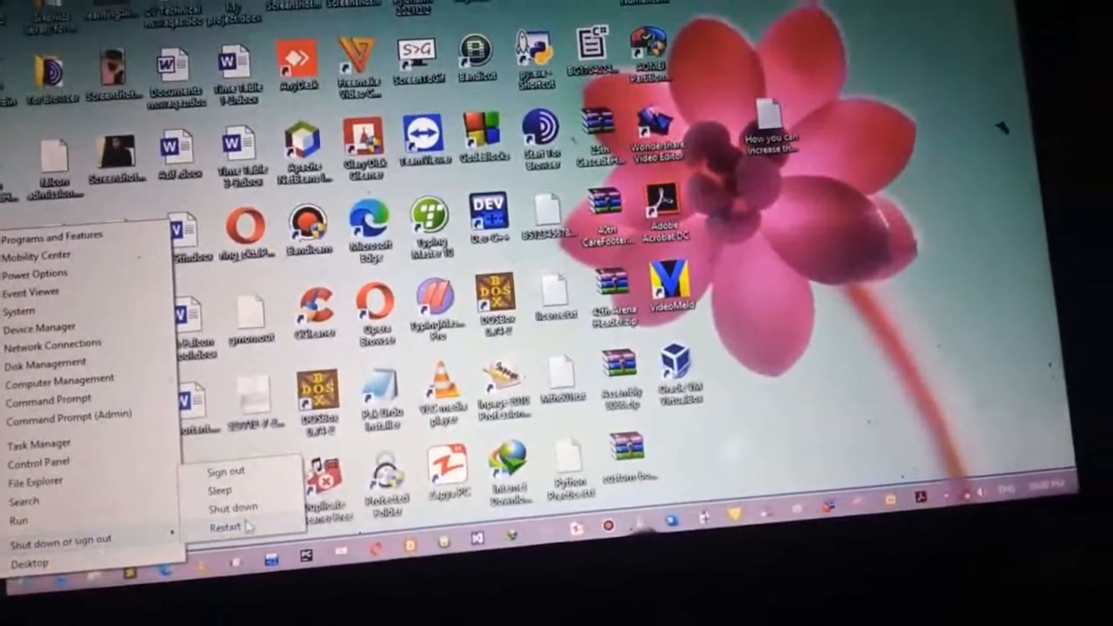
- Restart the computer from the Start menu's power options
click(225, 526)
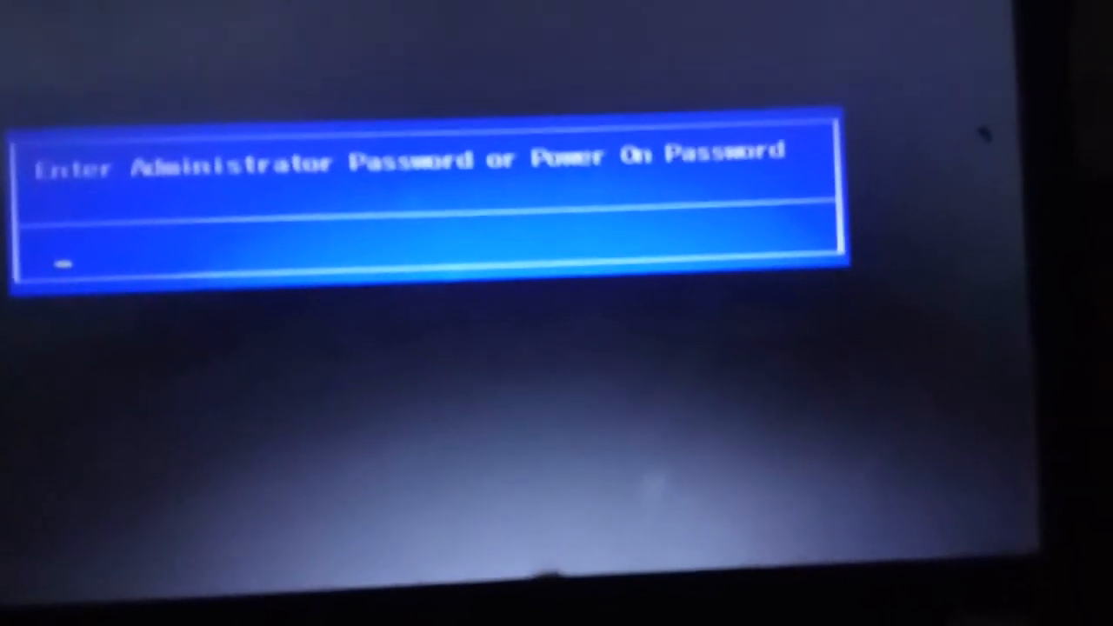
- Enter the BIOS administrator password and enable Virtualization Technology, then boot back into Windows
text(****)
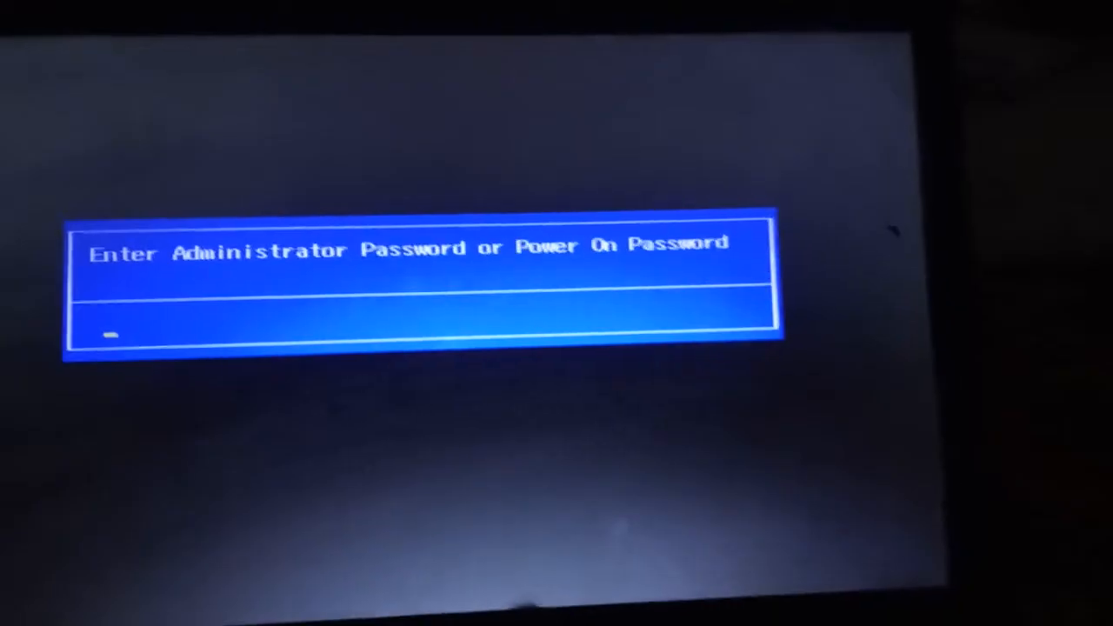
text(****)
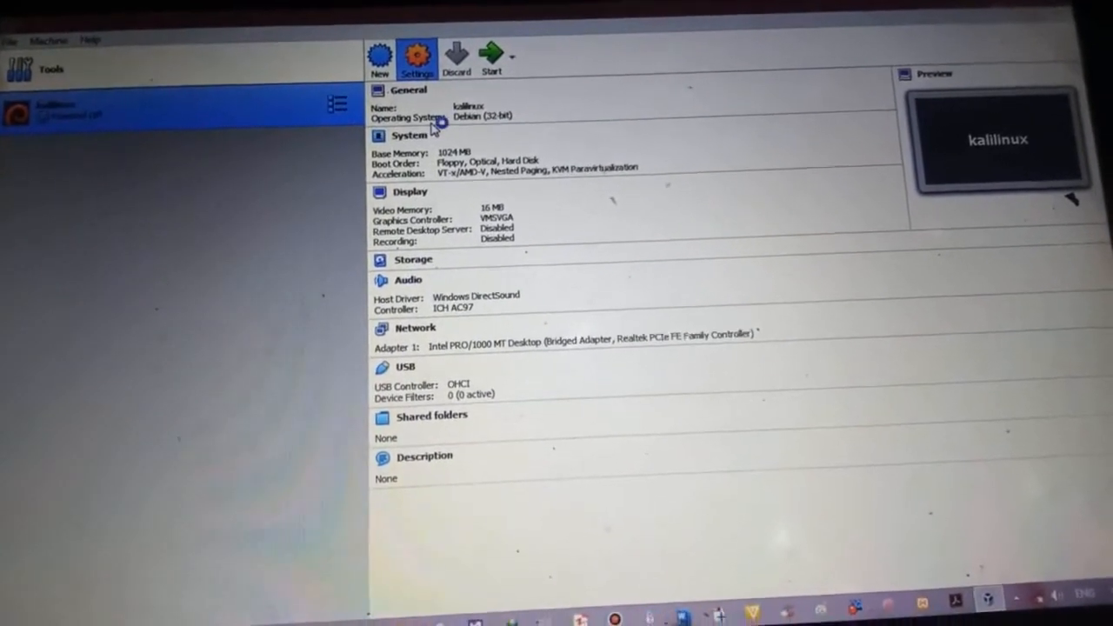
- Reopen the kalilinux VM settings, now free of the invalid-settings warning
click(418, 54)
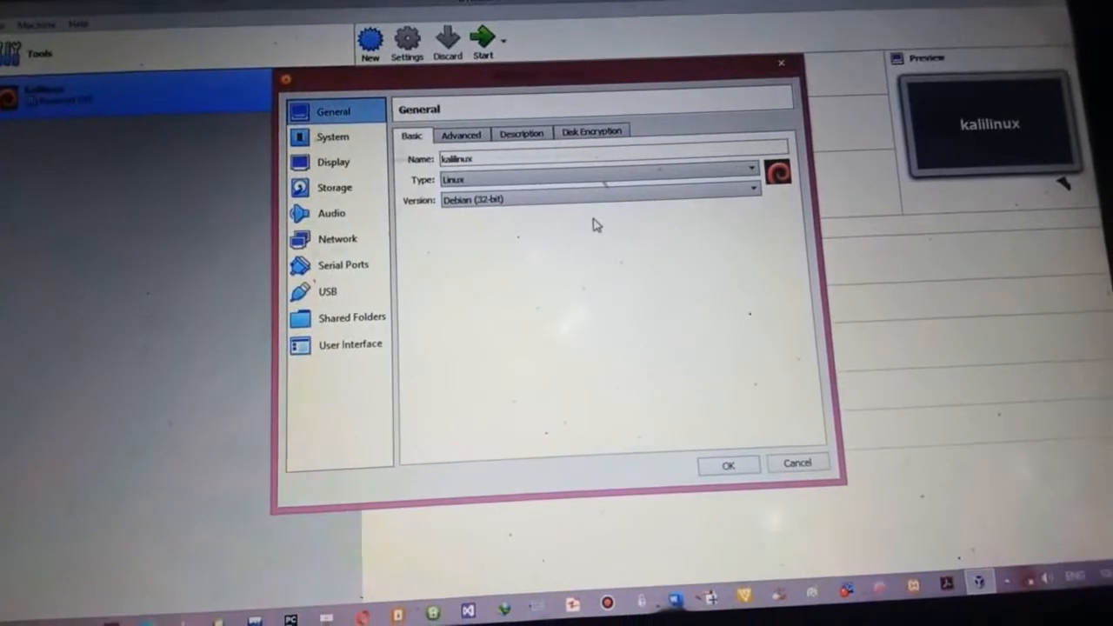